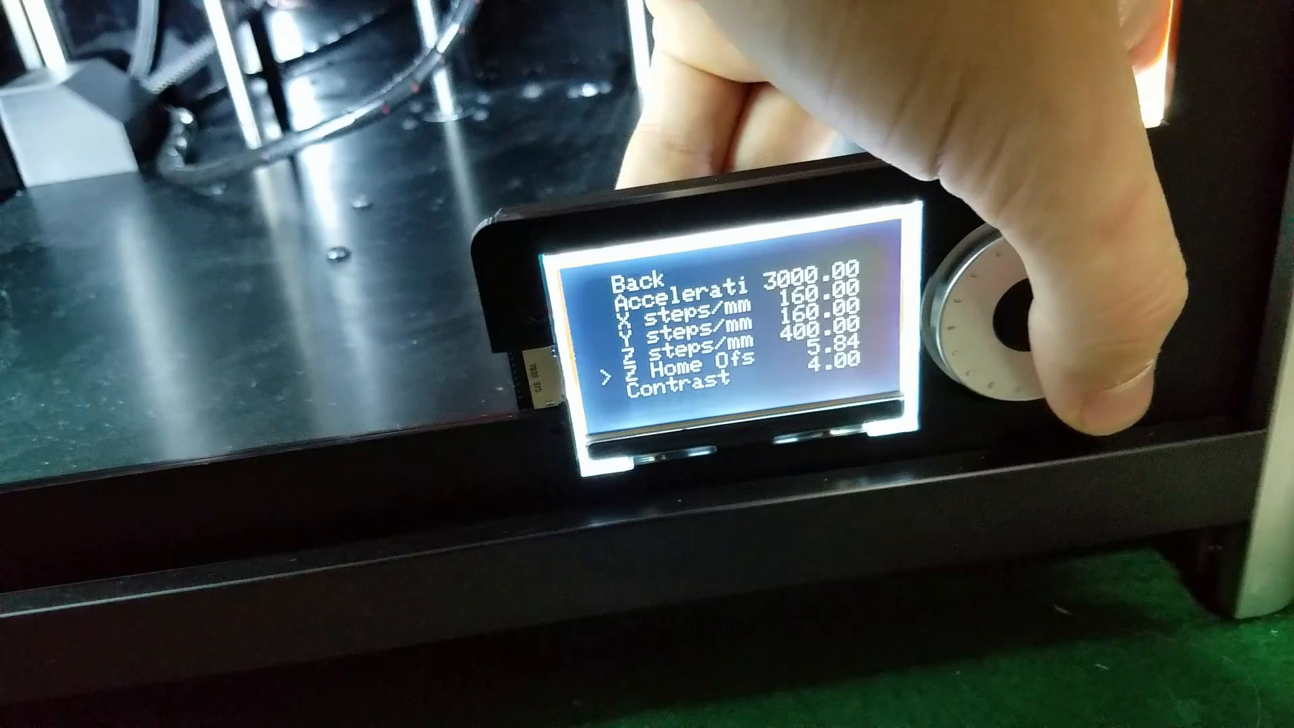
# - Back out of the Configure menu to the main menu, leaving Z home offset at 5.84
pyautogui.click(991, 323)
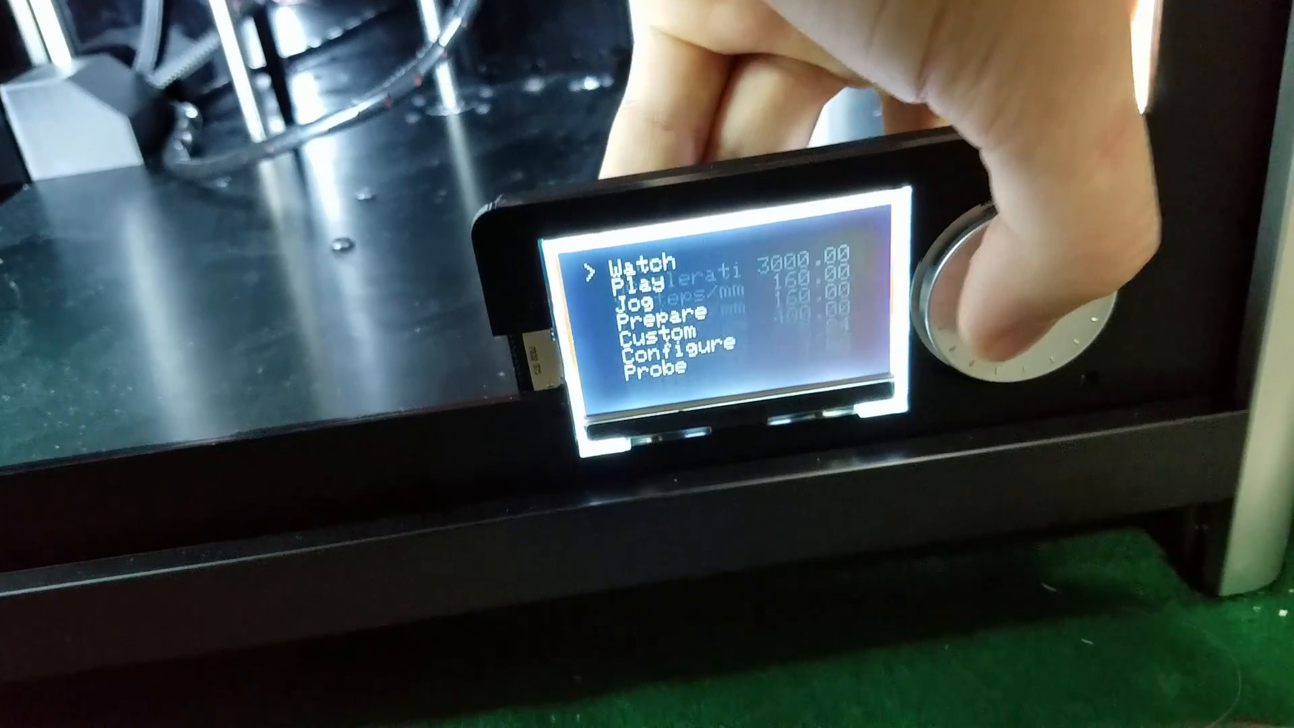